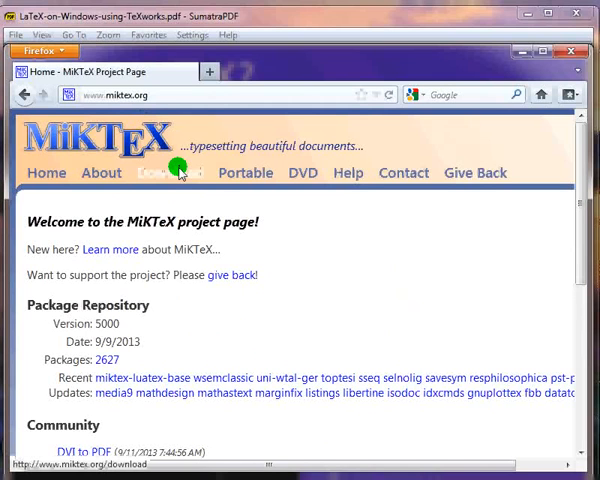
mouse_move(140, 104)
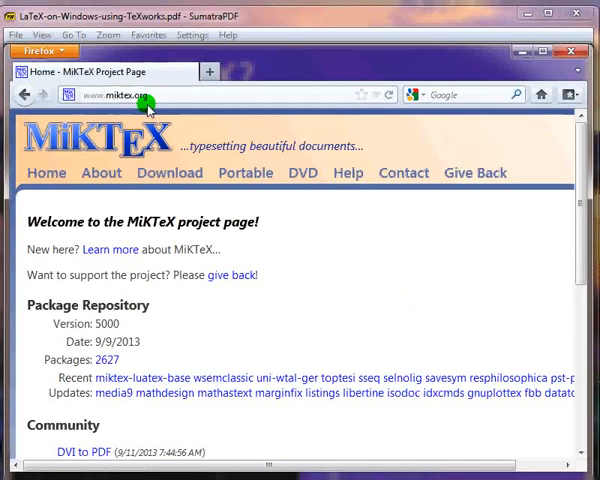
- Go to the MiKTeX Download page from the miktex.org navigation bar
click(169, 173)
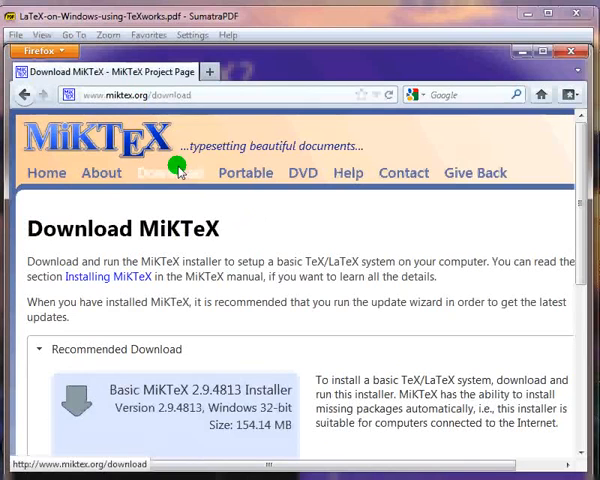
mouse_move(247, 297)
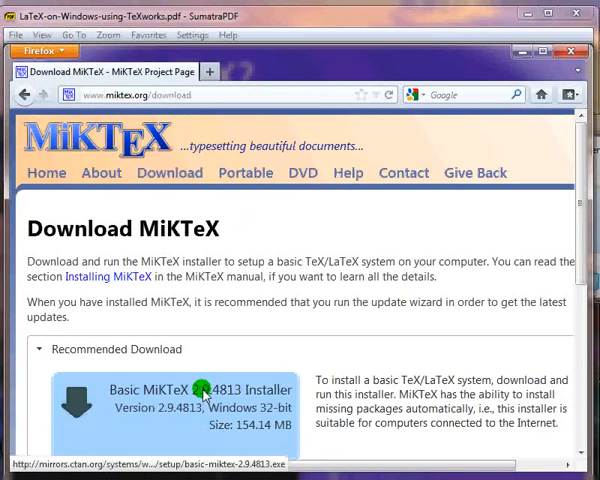
- Download and run basic-miktex-2.9.4813.exe, accepting the copying conditions and installing for all users
click(200, 395)
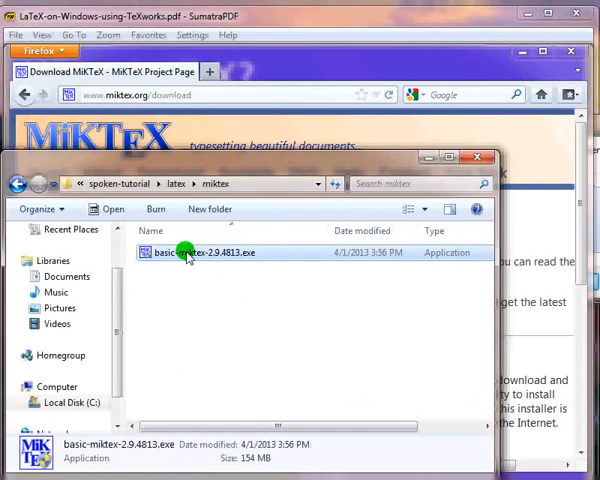
double_click(204, 252)
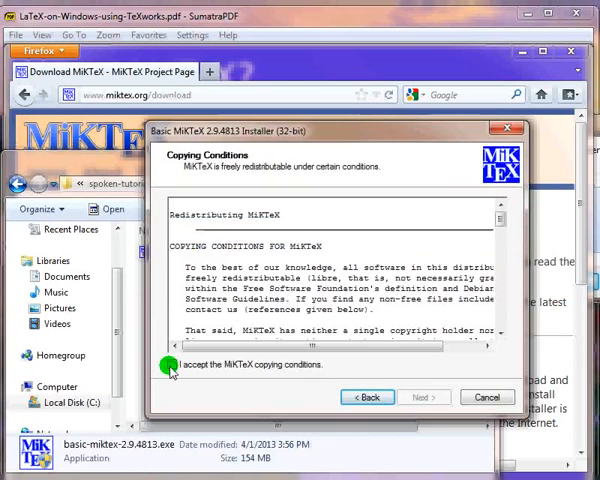
click(171, 364)
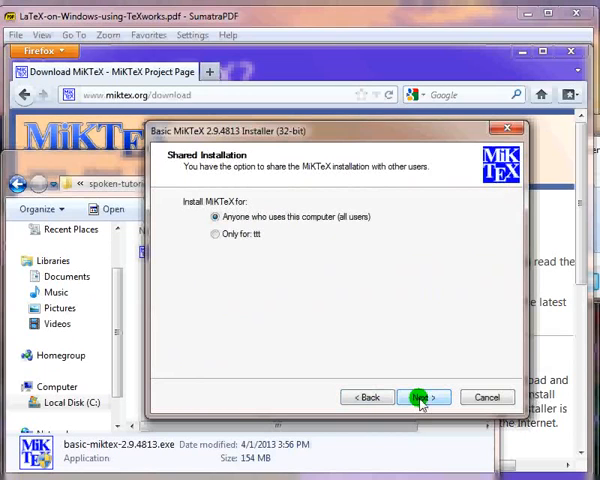
click(419, 397)
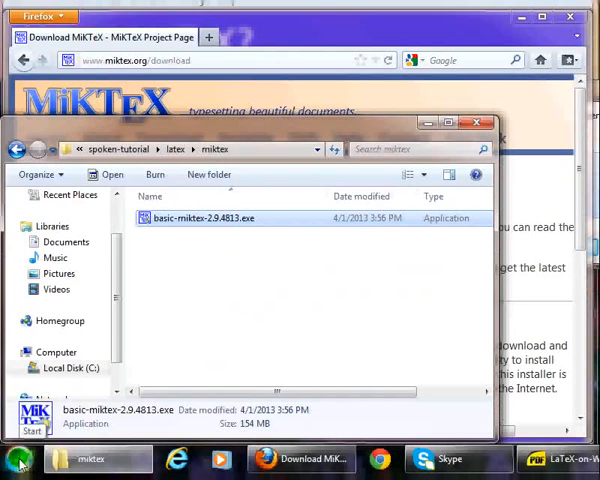
- Launch TeXworks from the Start Menu's MiKTeX 2.9 program group
click(18, 460)
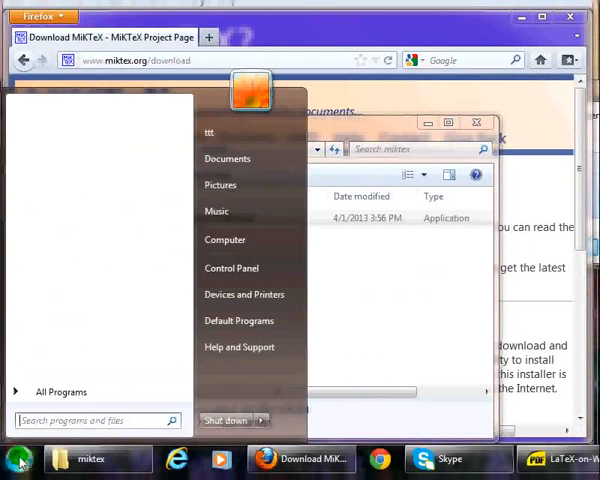
click(61, 391)
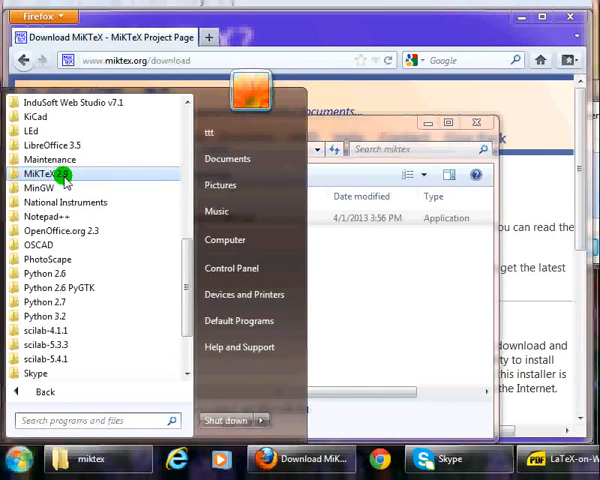
click(40, 173)
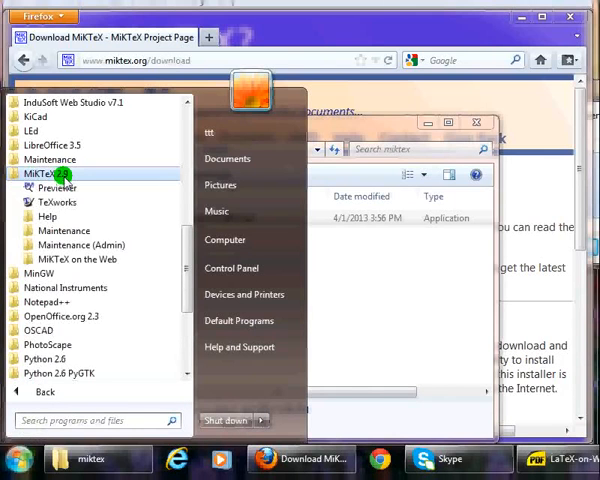
click(47, 201)
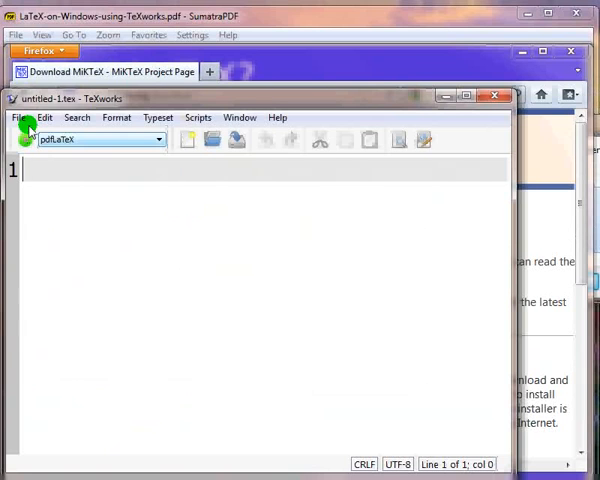
- Open hello.tex from the C:\spoken-tutorial\latex folder
click(17, 117)
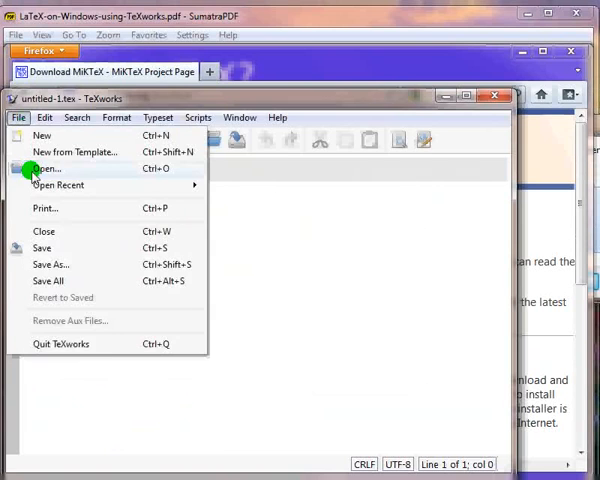
click(47, 168)
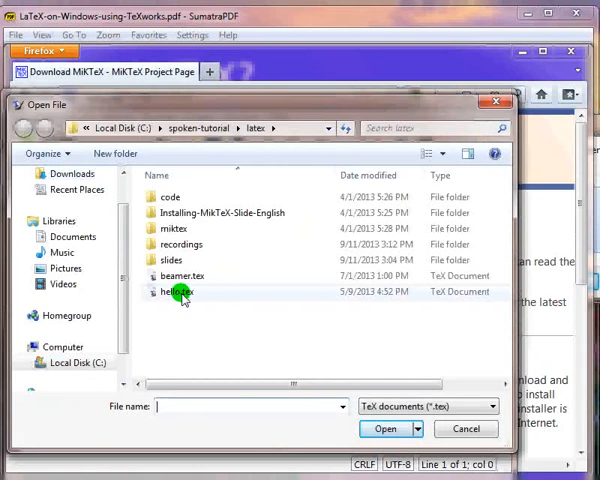
double_click(180, 291)
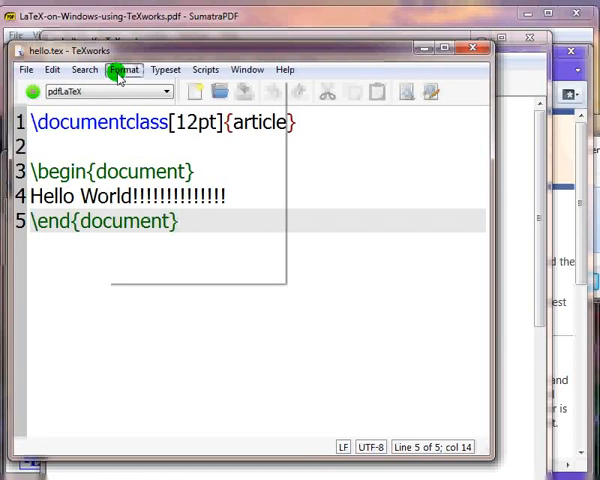
- Show the TeXworks Preferences dialog on the Editor tab via Edit > Preferences
click(124, 69)
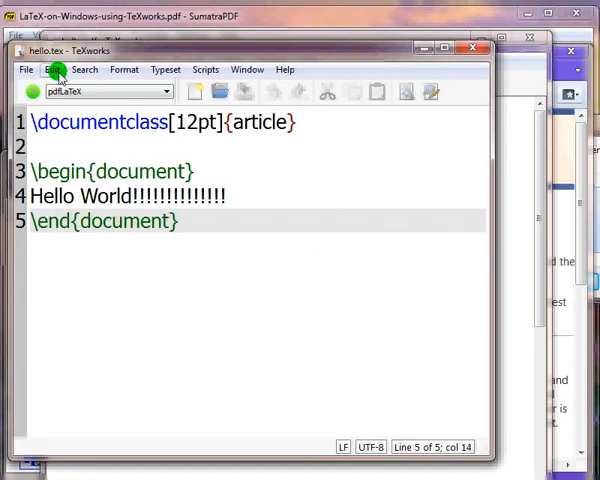
click(51, 69)
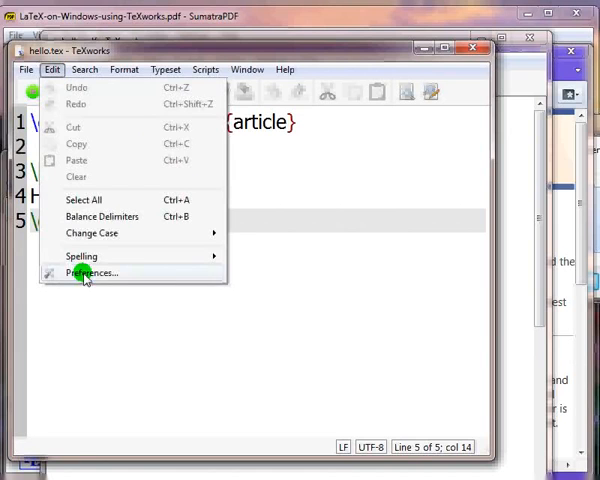
click(90, 273)
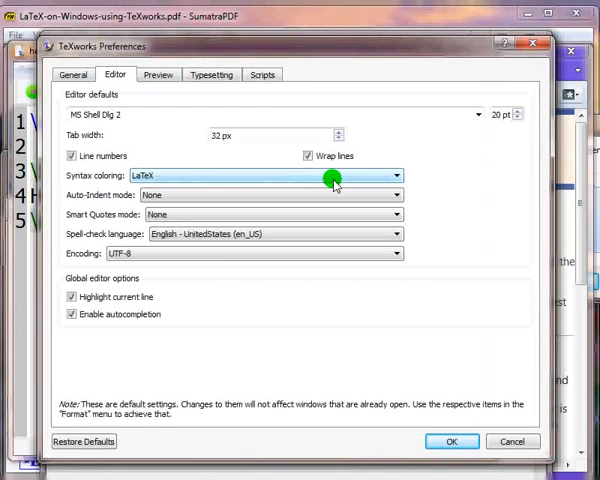
mouse_move(217, 181)
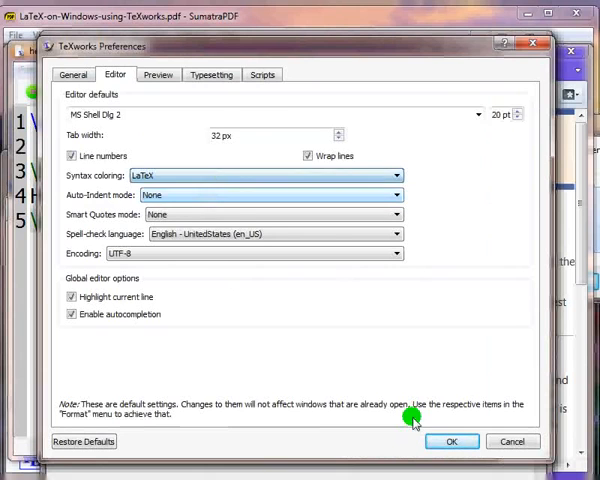
- Close Preferences and typeset hello.tex with pdfLaTeX to produce hello.pdf
click(451, 441)
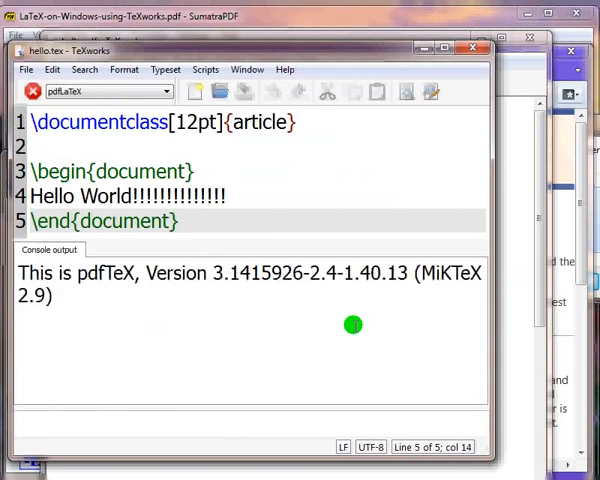
click(31, 91)
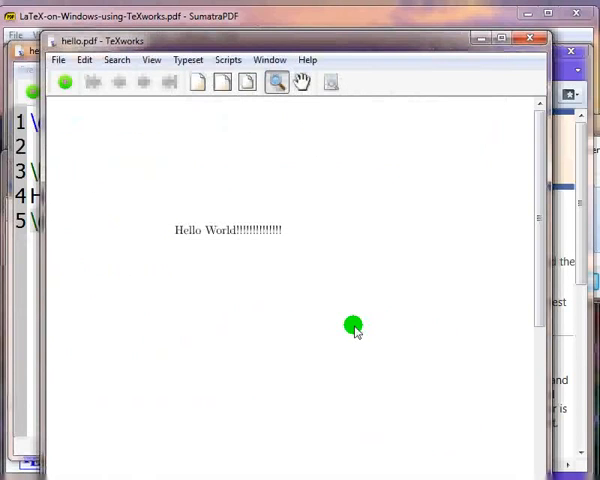
mouse_move(222, 250)
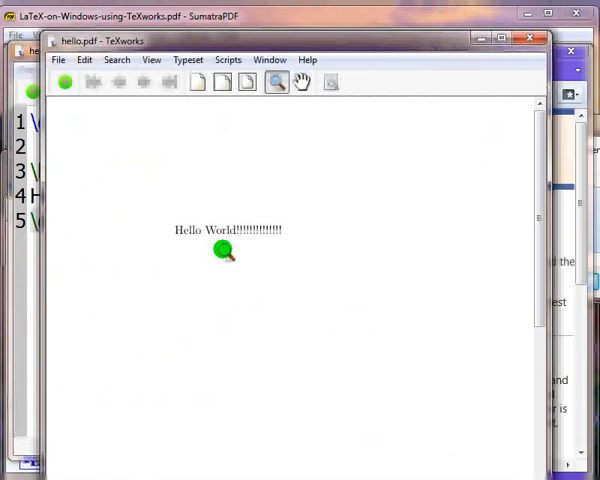
mouse_move(195, 243)
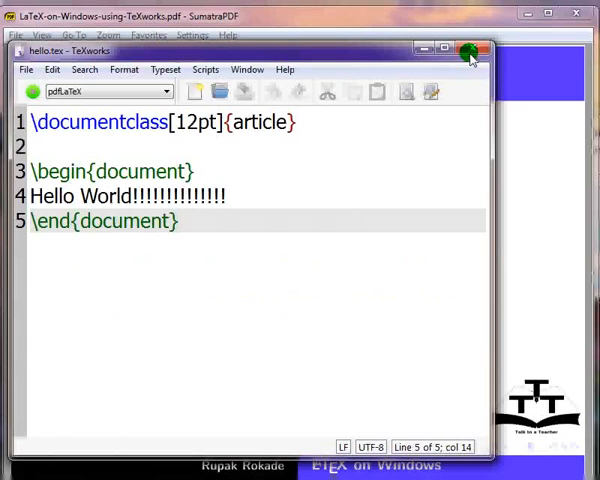
- Relaunch TeXworks from Start > All Programs > MiKTeX 2.9 for a fresh untitled document
click(469, 50)
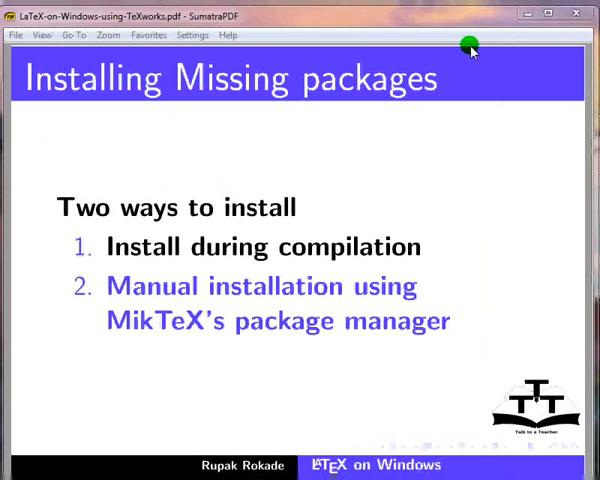
mouse_move(396, 195)
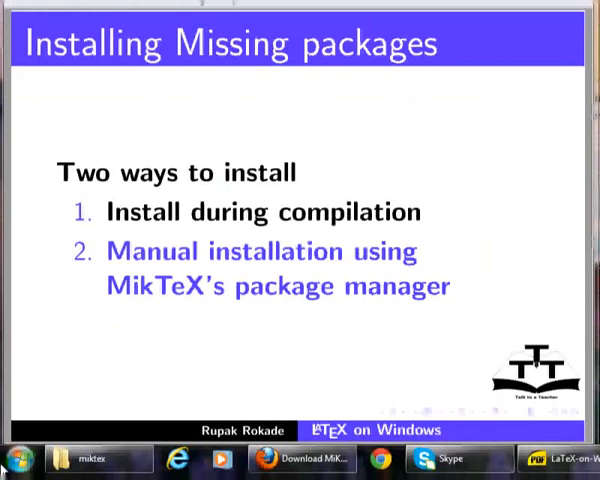
click(10, 460)
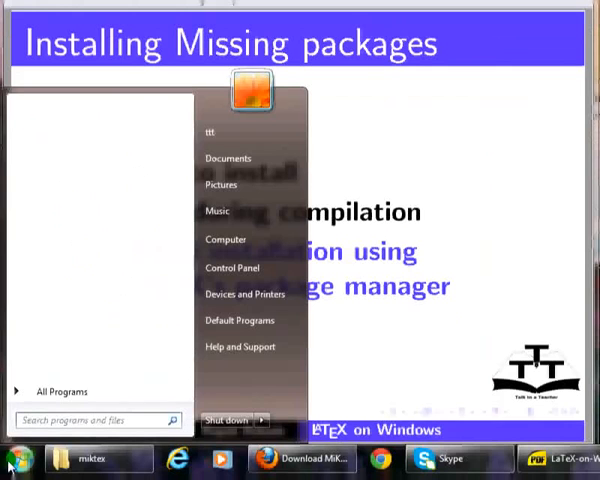
click(62, 391)
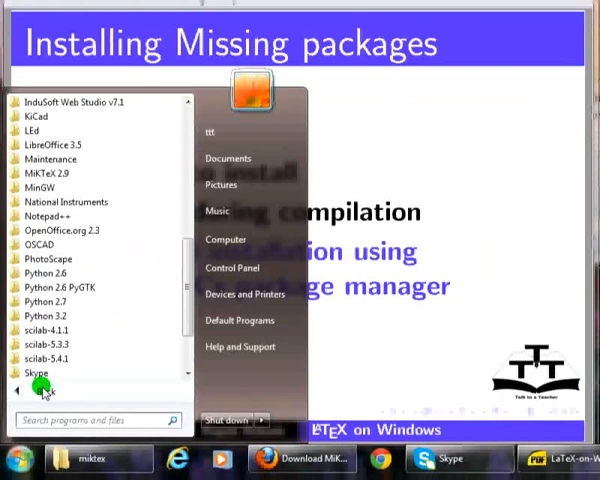
click(50, 173)
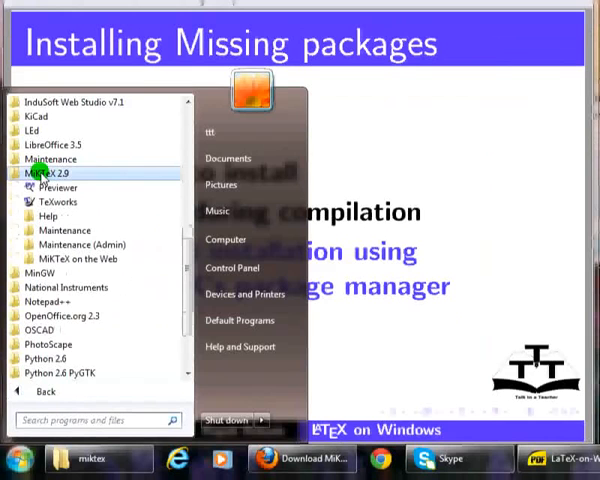
mouse_move(56, 202)
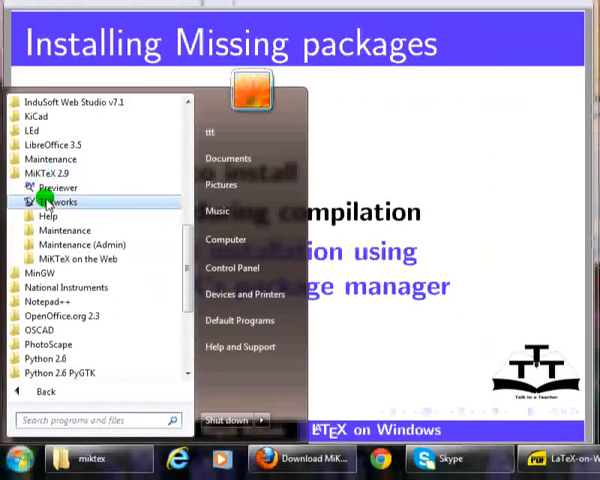
right_click(50, 201)
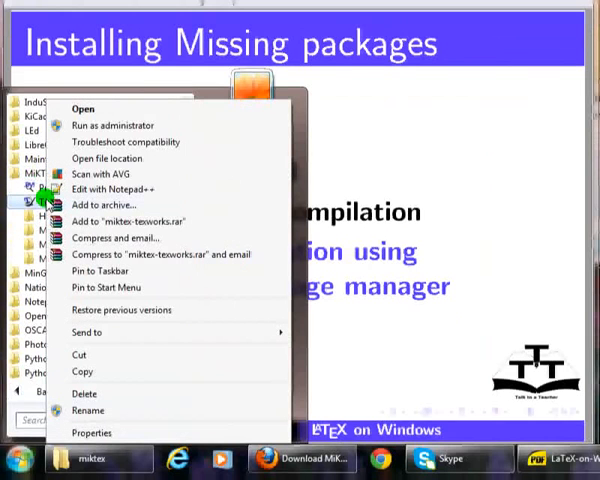
mouse_move(100, 125)
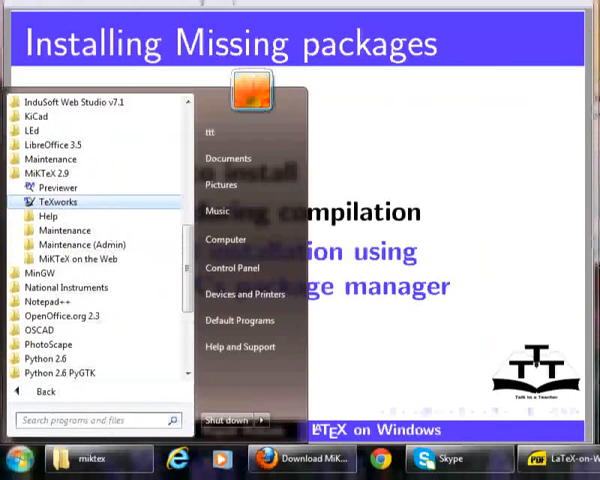
click(59, 202)
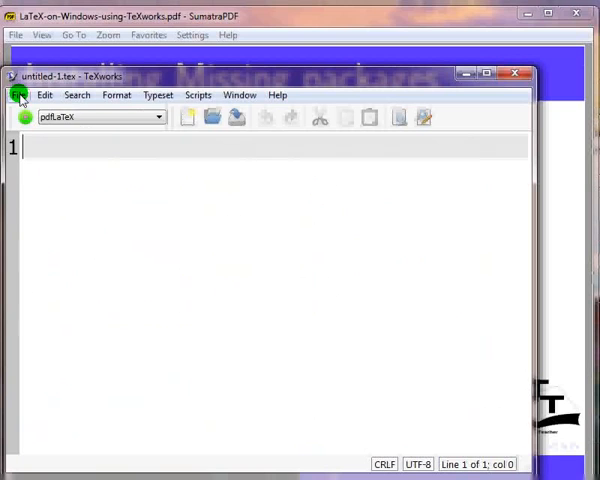
- Open beamer.tex, the one-frame beamer document reading hello
click(18, 94)
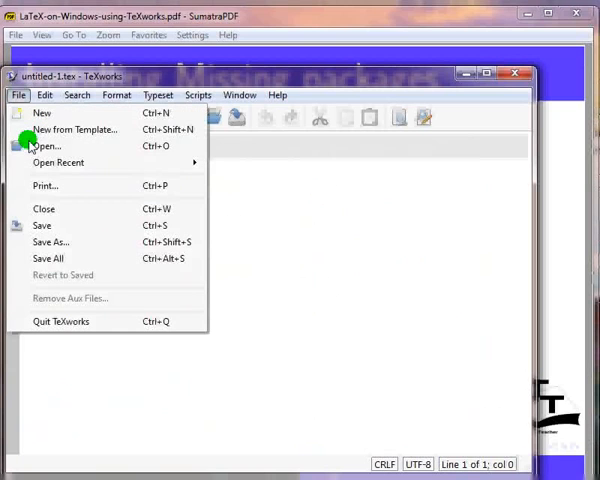
click(47, 146)
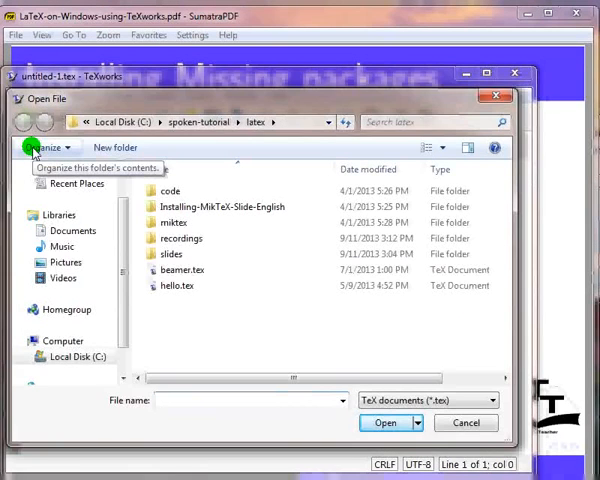
mouse_move(166, 272)
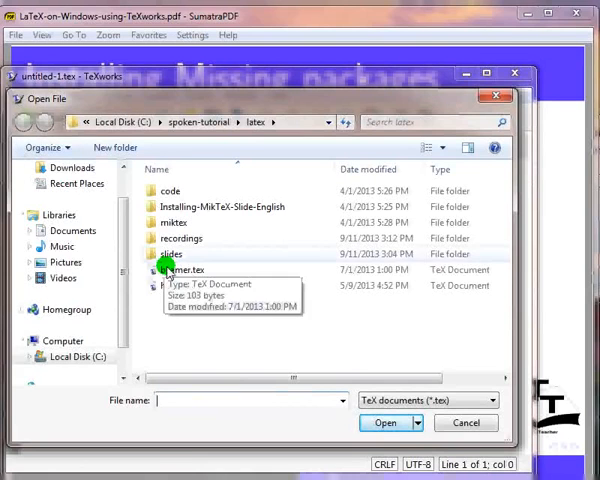
double_click(176, 269)
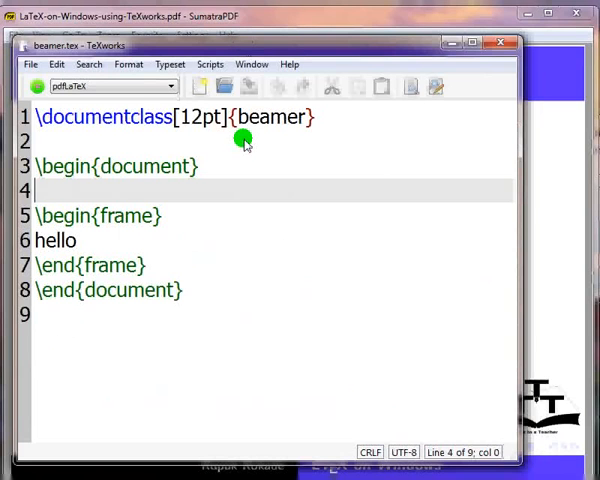
mouse_move(250, 240)
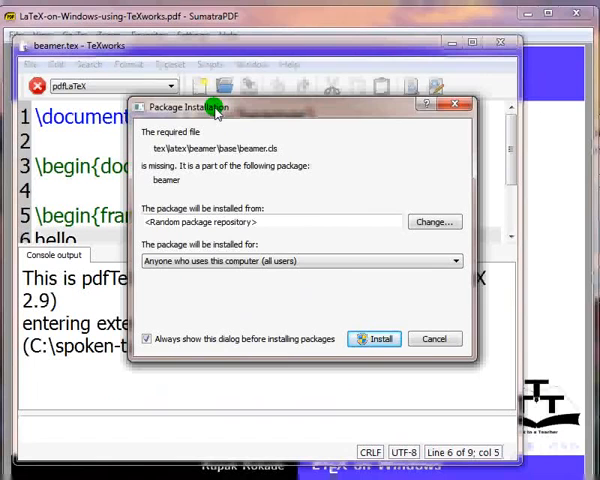
mouse_move(272, 160)
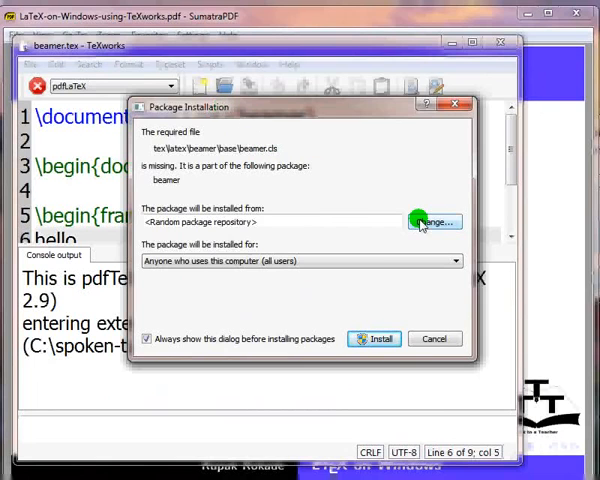
- Change the package repository to install packages from the Internet
click(433, 221)
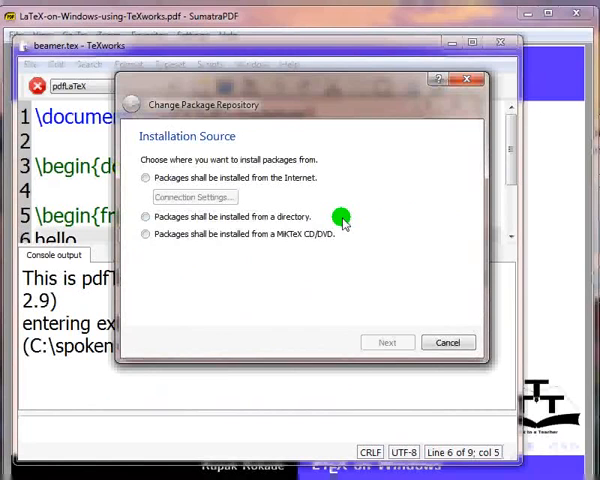
mouse_move(178, 115)
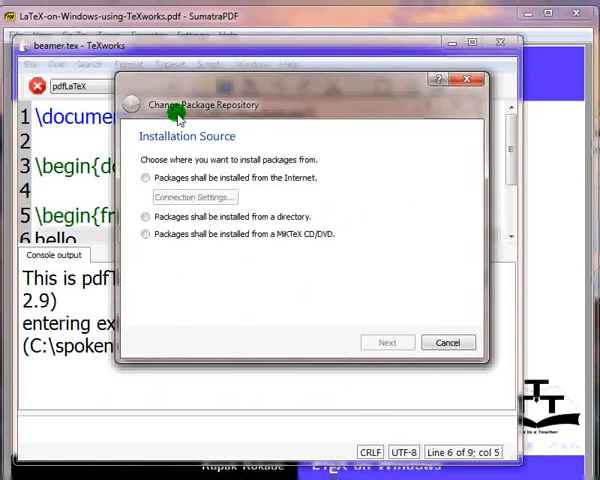
mouse_move(240, 115)
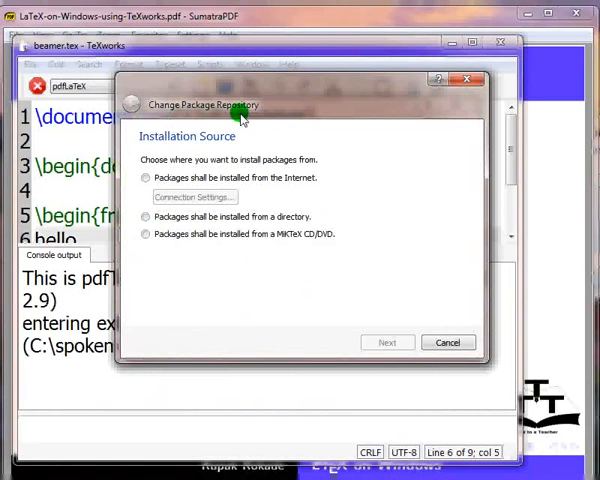
click(146, 178)
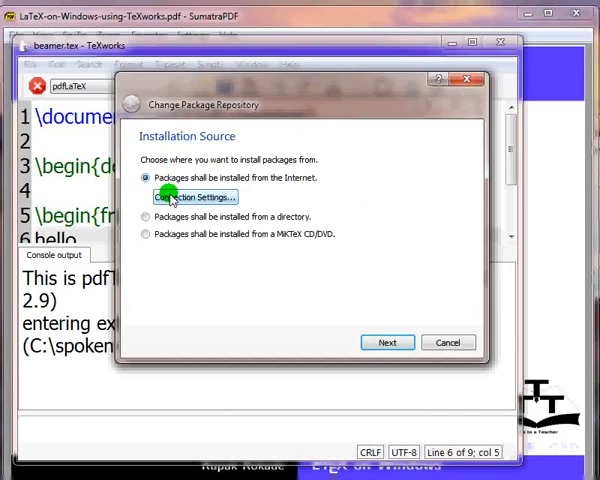
click(193, 196)
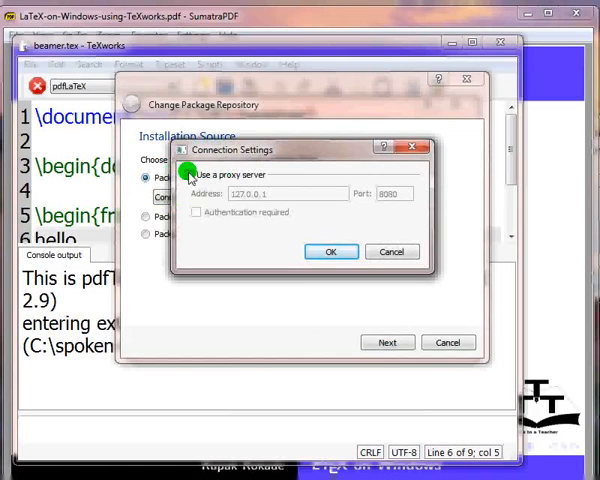
- Enable the authenticated proxy server netmon.iitb. in the connection settings
click(188, 174)
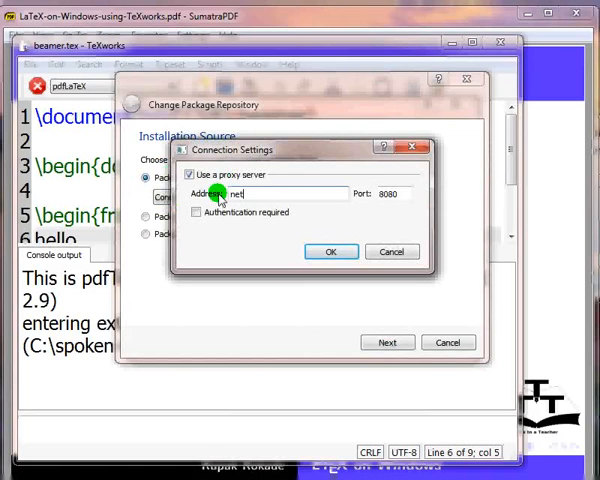
text(netmon.iitb.ac.in)
click(394, 193)
text(80)
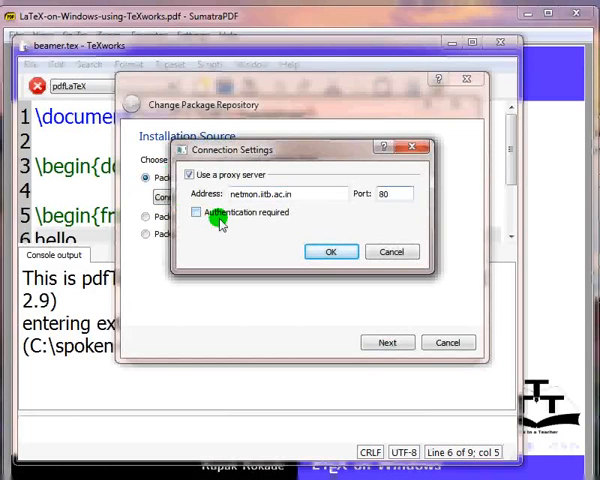
click(196, 211)
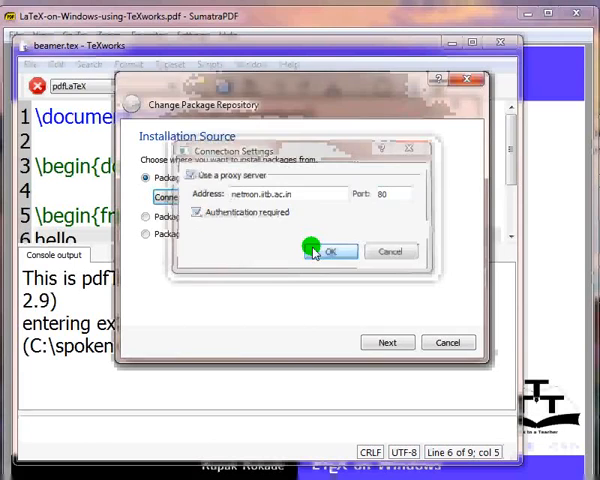
click(333, 251)
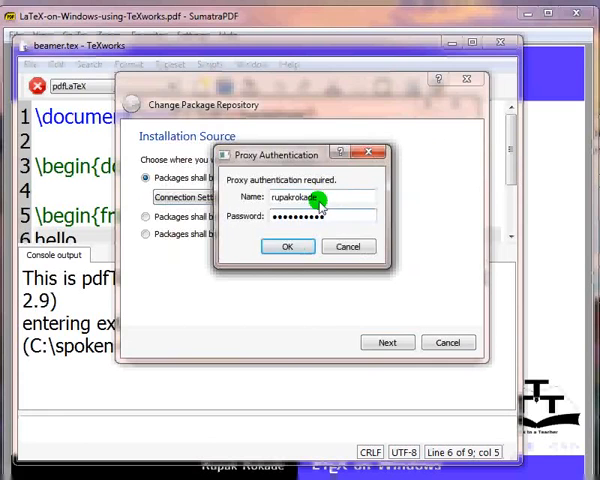
- Submit the proxy login, accept the remote repository, and install the beamer package
click(287, 246)
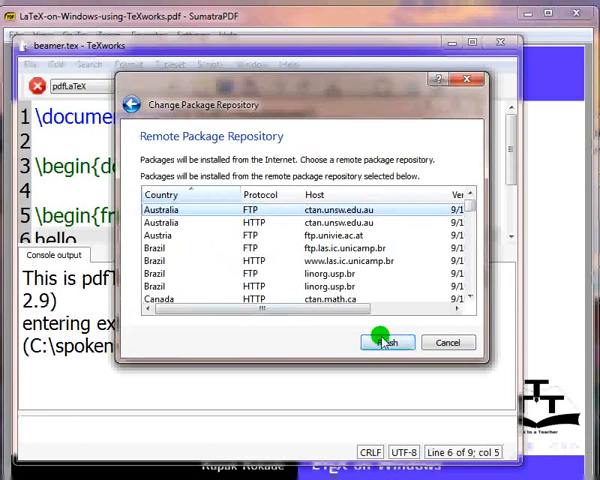
click(387, 342)
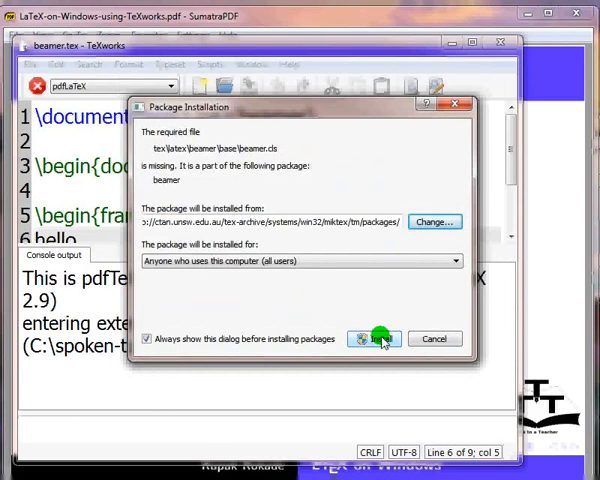
click(375, 338)
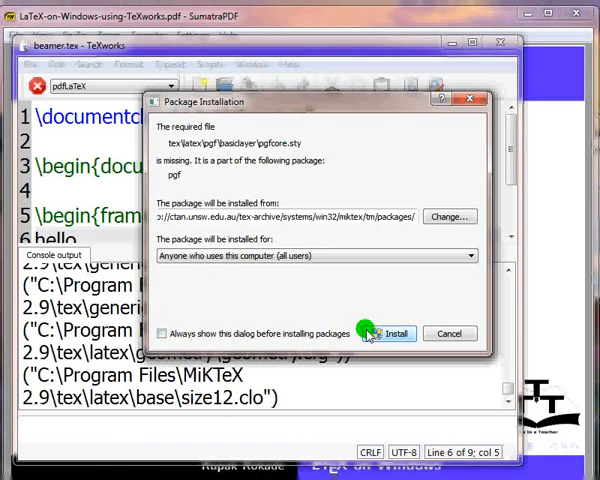
- Install the missing pgf package so beamer.tex compiles to the hello slide
click(393, 333)
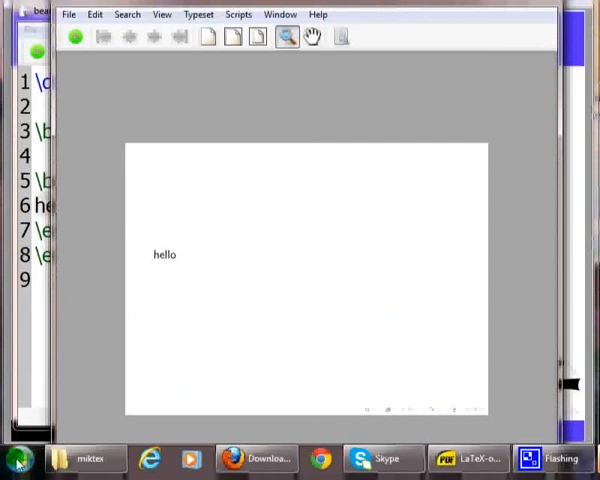
- Launch Package Manager (Admin) from the Start menu's MiKTeX 2.9 Maintenance (Admin) folder
click(13, 459)
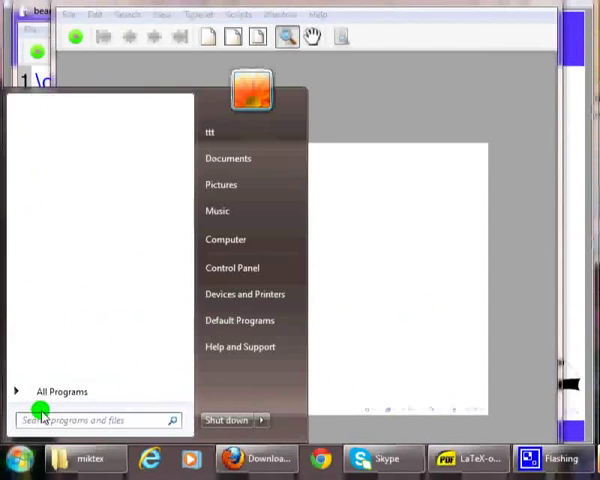
click(62, 391)
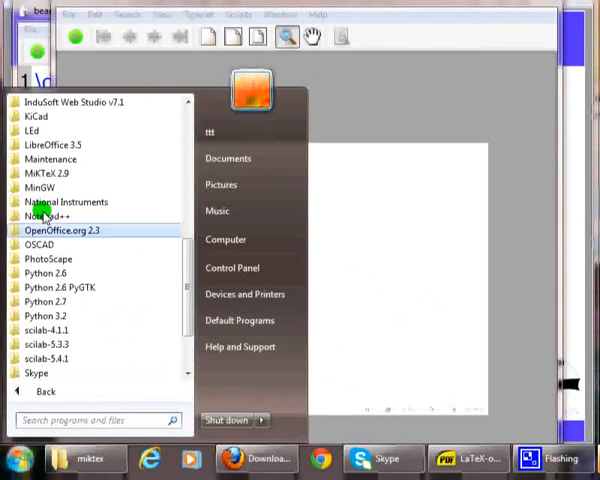
click(47, 173)
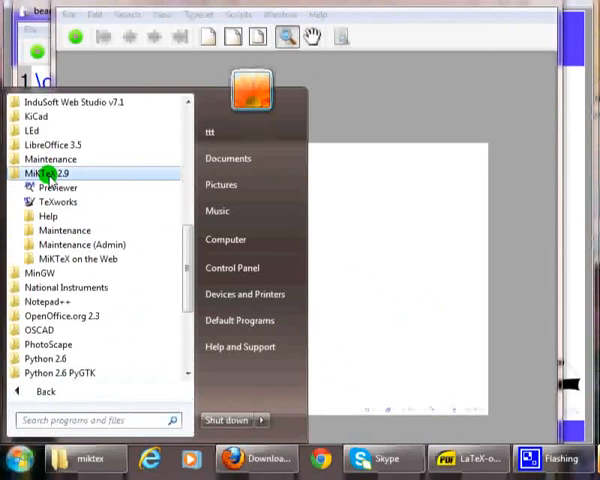
mouse_move(82, 245)
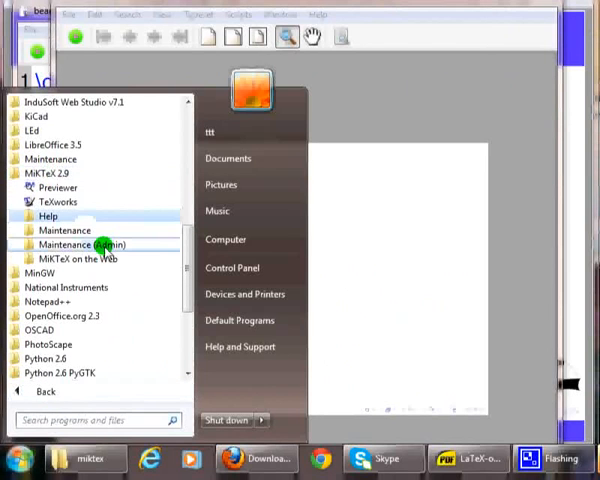
click(82, 245)
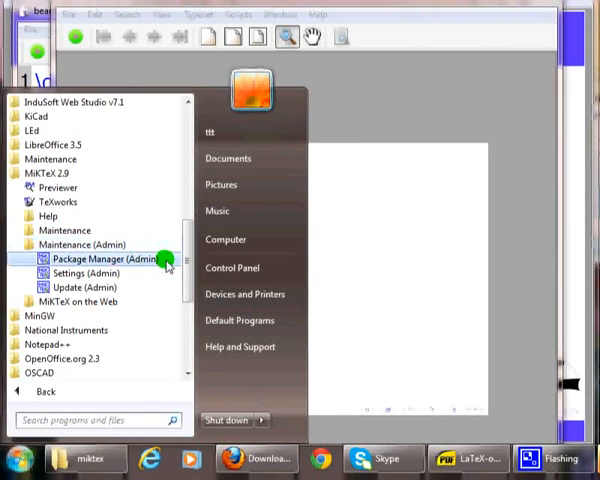
click(110, 259)
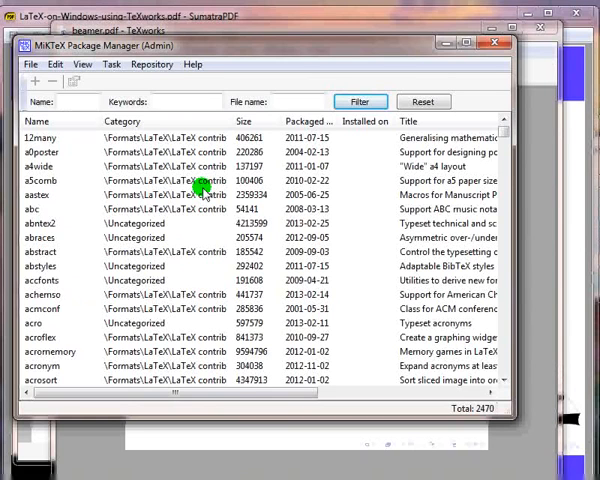
mouse_move(475, 145)
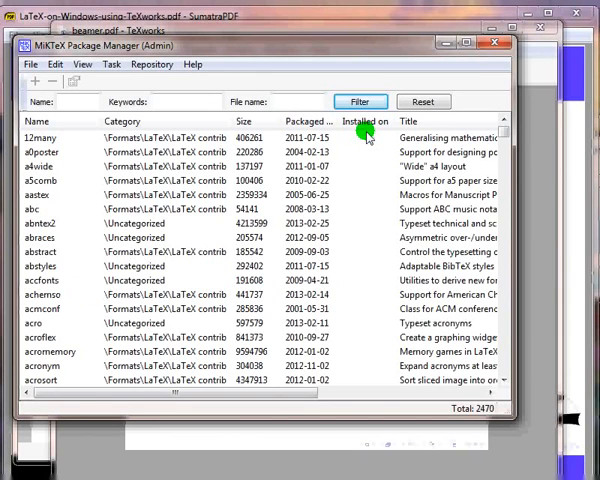
mouse_move(323, 165)
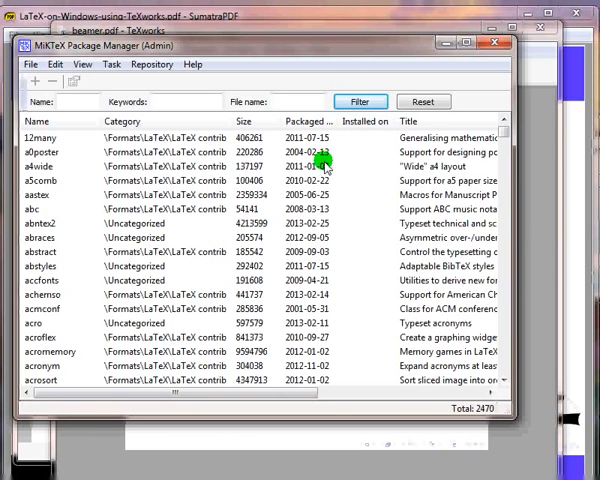
mouse_move(70, 182)
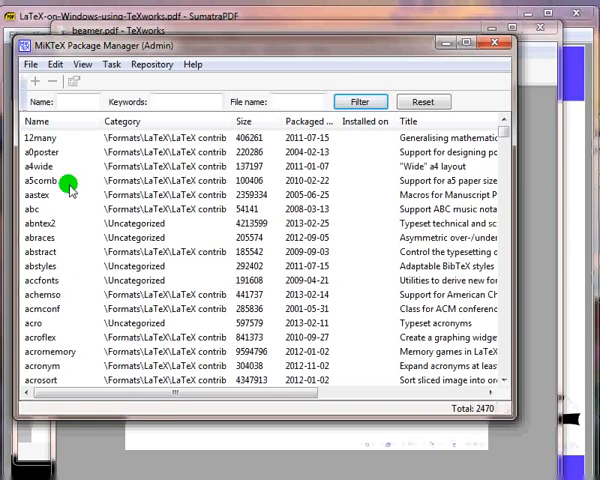
- Select the abc package for ABC music notation in the package list
click(43, 208)
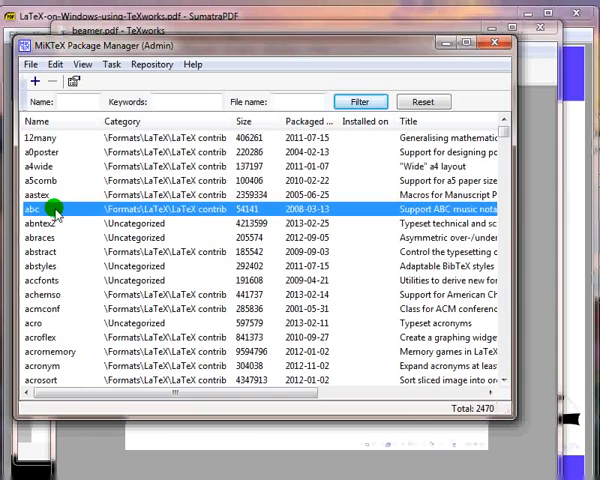
mouse_move(33, 81)
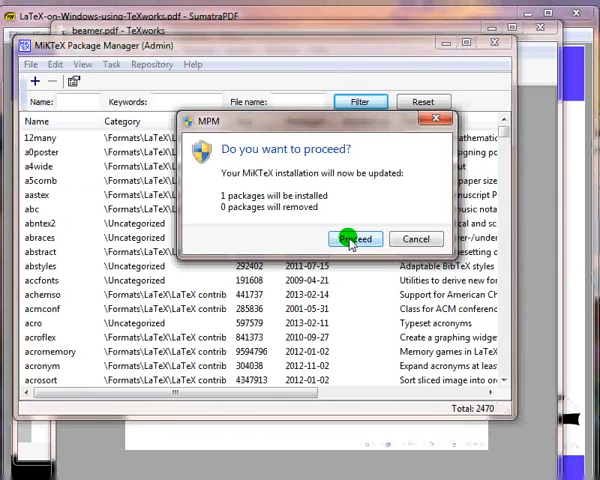
- Confirm installing one package and submit the proxy authentication login
click(354, 238)
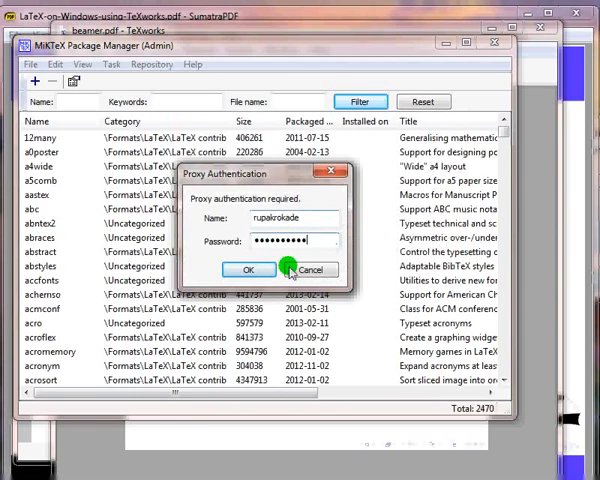
mouse_move(248, 270)
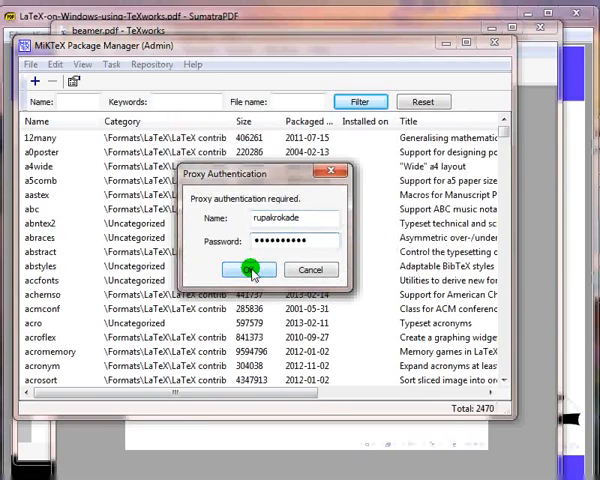
click(251, 270)
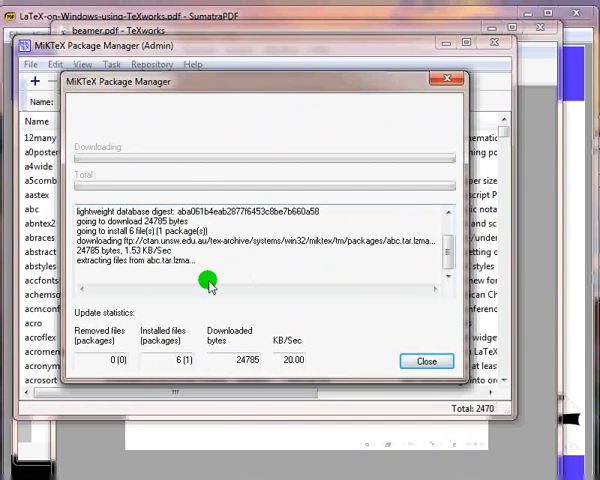
mouse_move(288, 383)
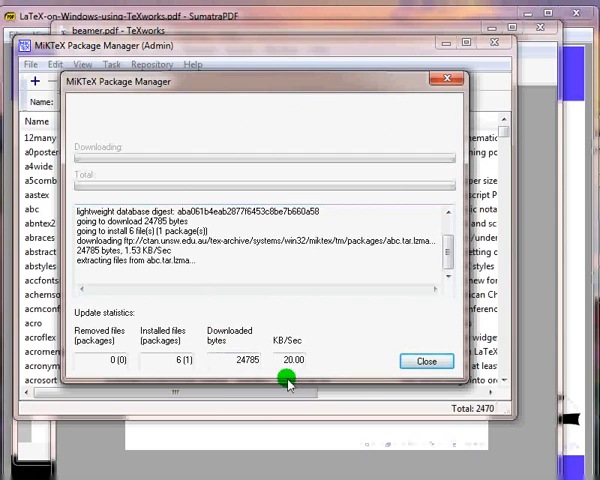
mouse_move(263, 370)
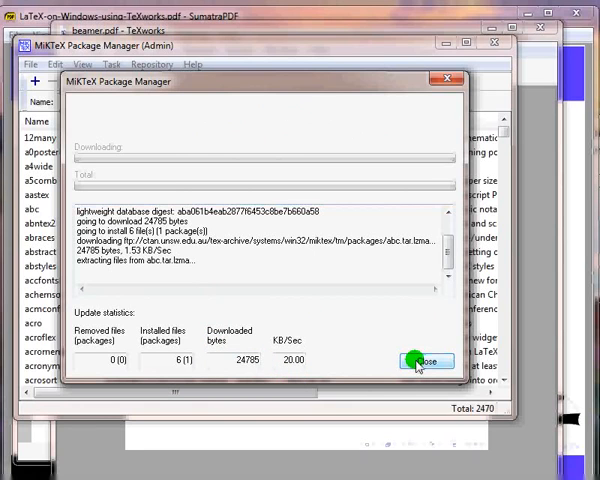
- Close the finished installation report, leaving abc installed on 2013-09-11
click(425, 361)
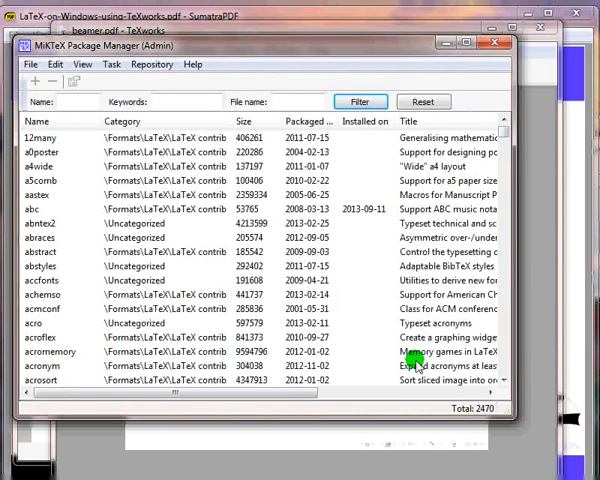
mouse_move(354, 223)
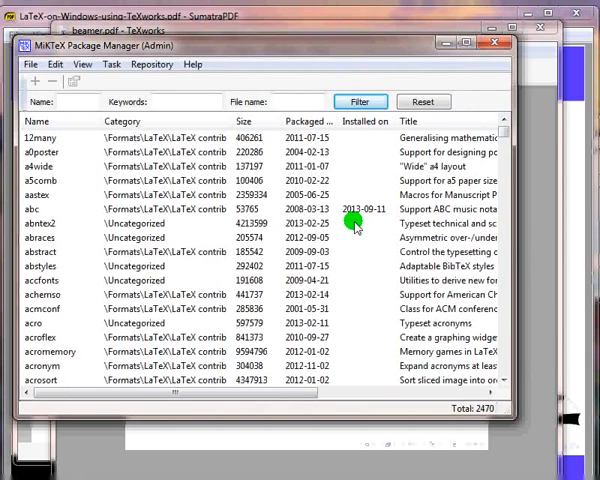